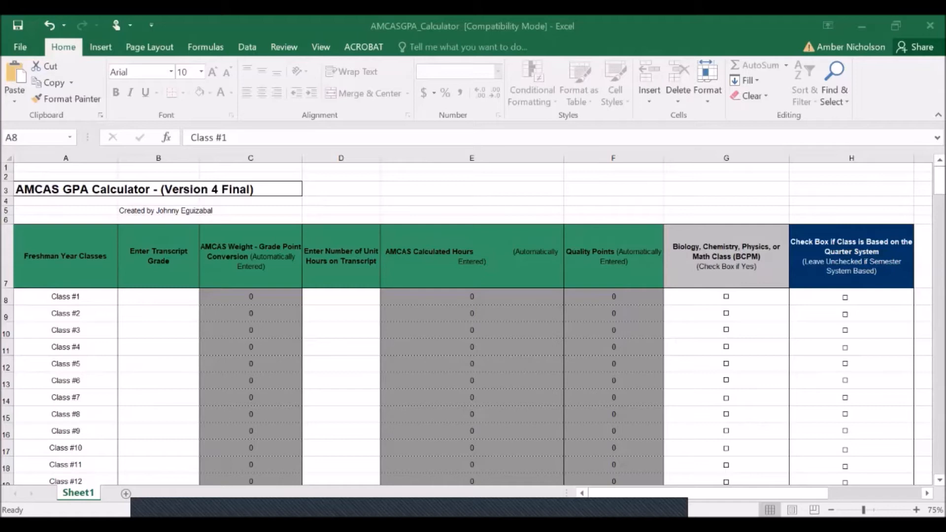
# Step: Scroll down to the freshman table and select the Class #1 name cell to overwrite
pyautogui.scroll(-3)
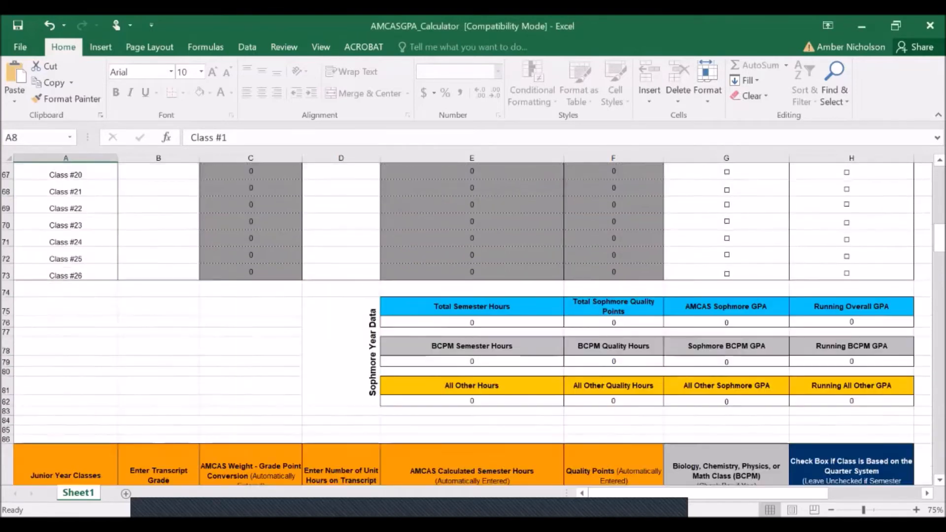
pyautogui.scroll(-3)
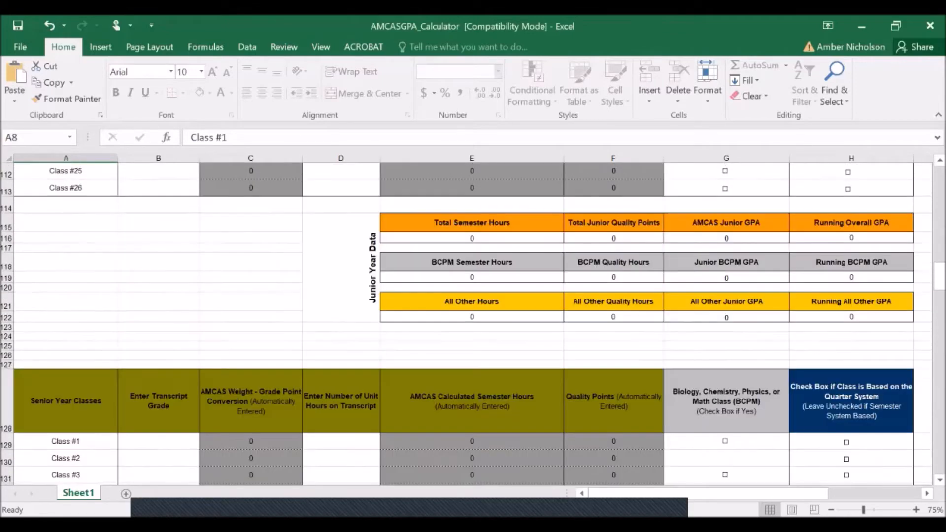
pyautogui.scroll(-3)
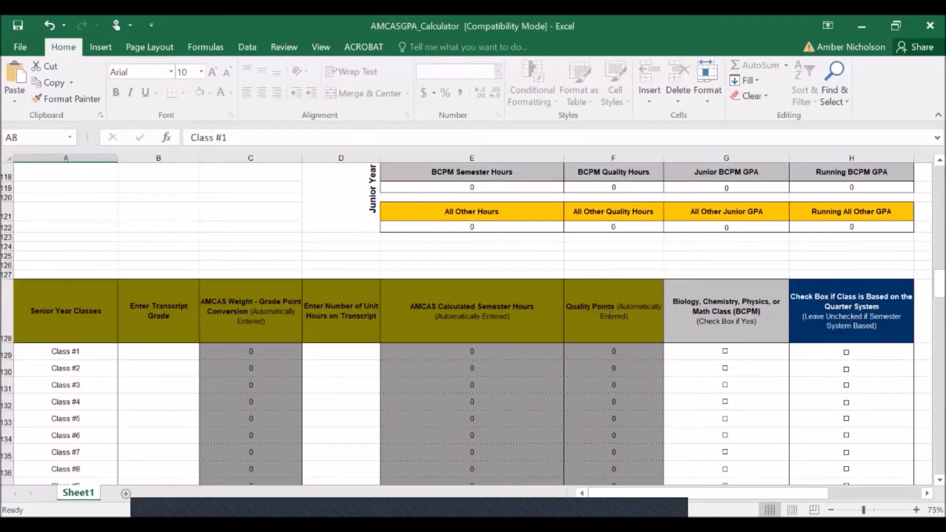
pyautogui.scroll(-3)
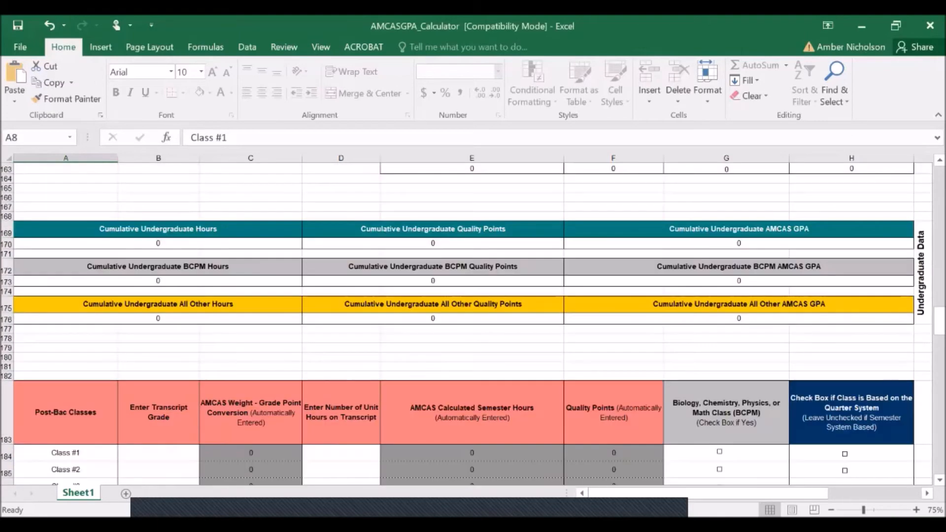
pyautogui.scroll(-3)
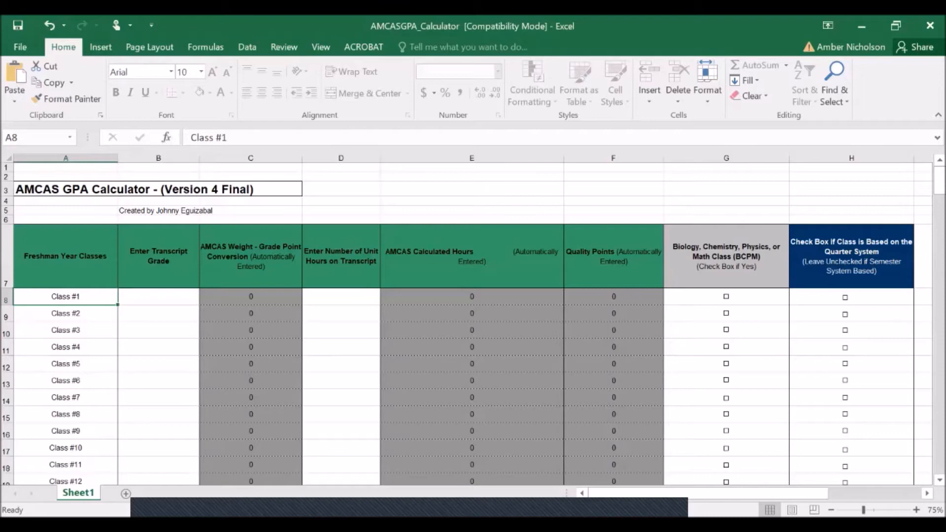
pyautogui.click(341, 397)
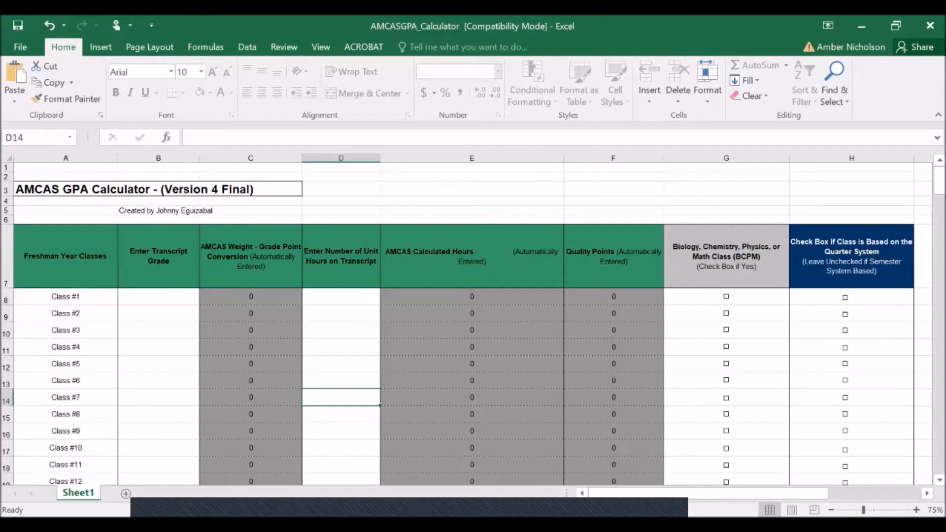
pyautogui.click(726, 314)
pyautogui.write('P')
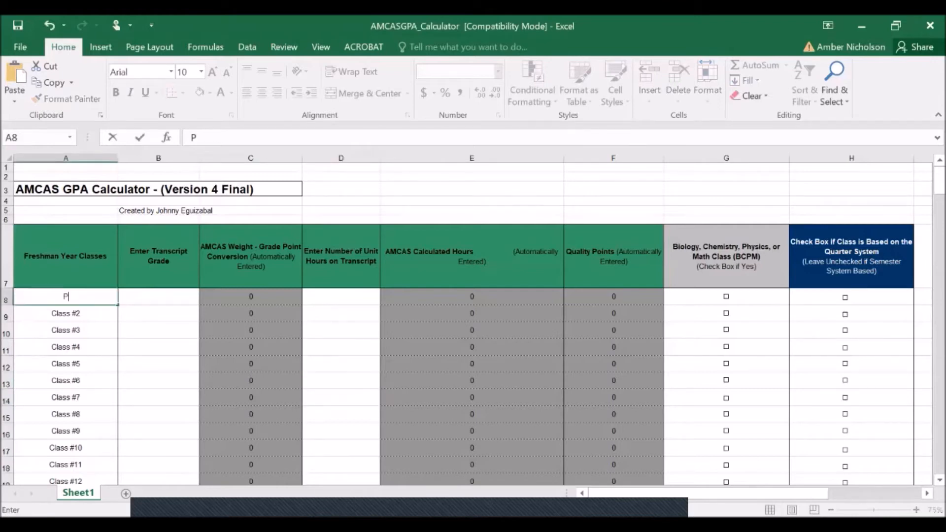
# Step: Enter Psyc 1 with grade B+ and 3 unit hours, yielding 9.9 quality points
pyautogui.write('syc 1')
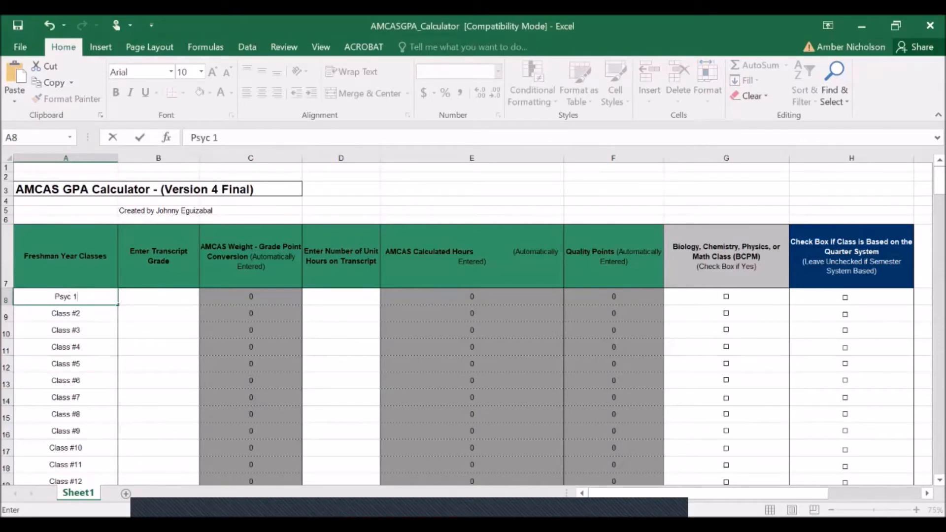
pyautogui.click(158, 296)
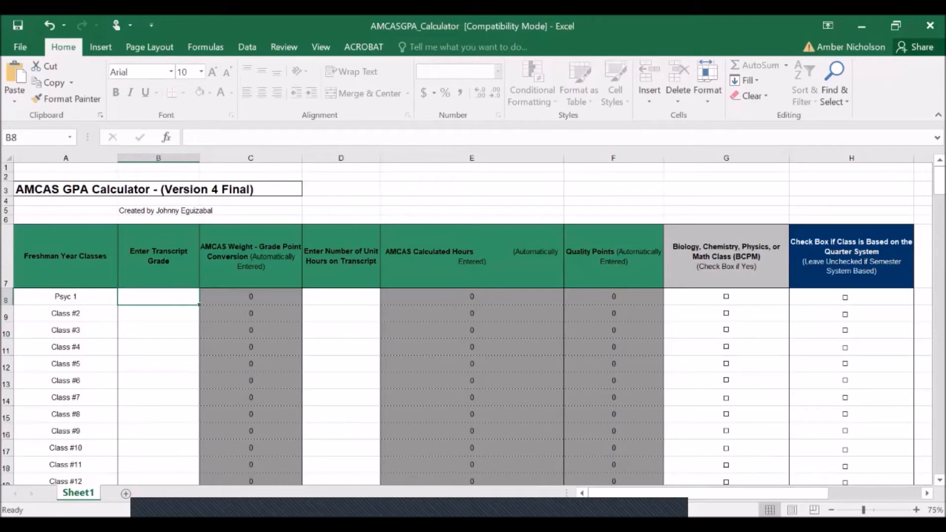
pyautogui.write('B+')
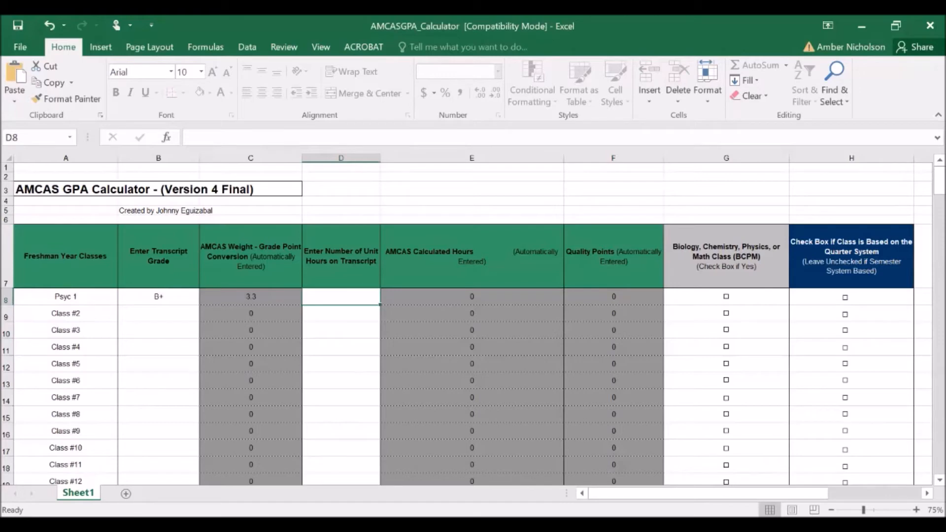
pyautogui.write('3')
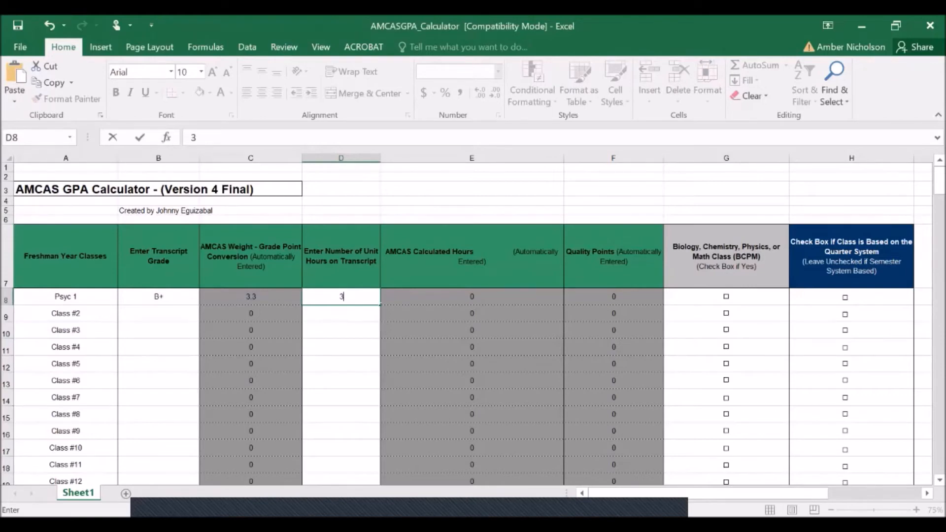
pyautogui.press('enter')
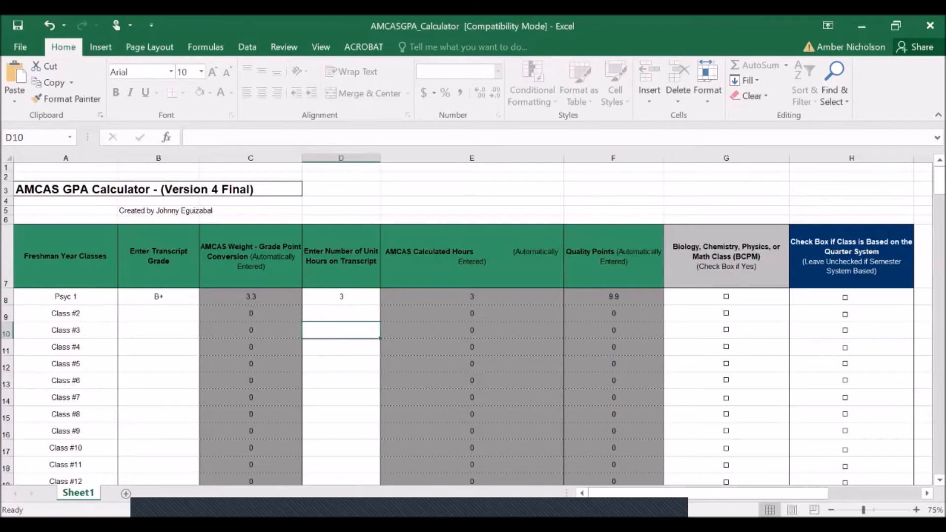
pyautogui.click(726, 347)
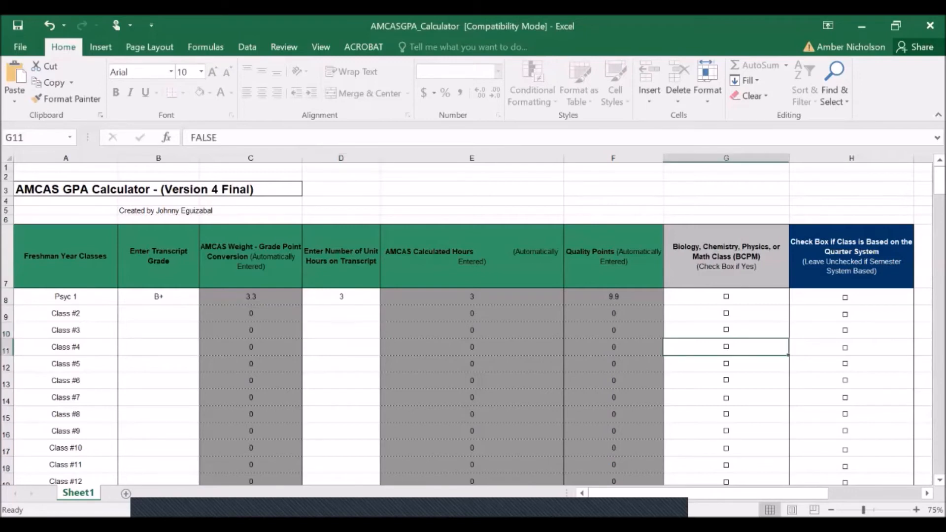
pyautogui.scroll(-3)
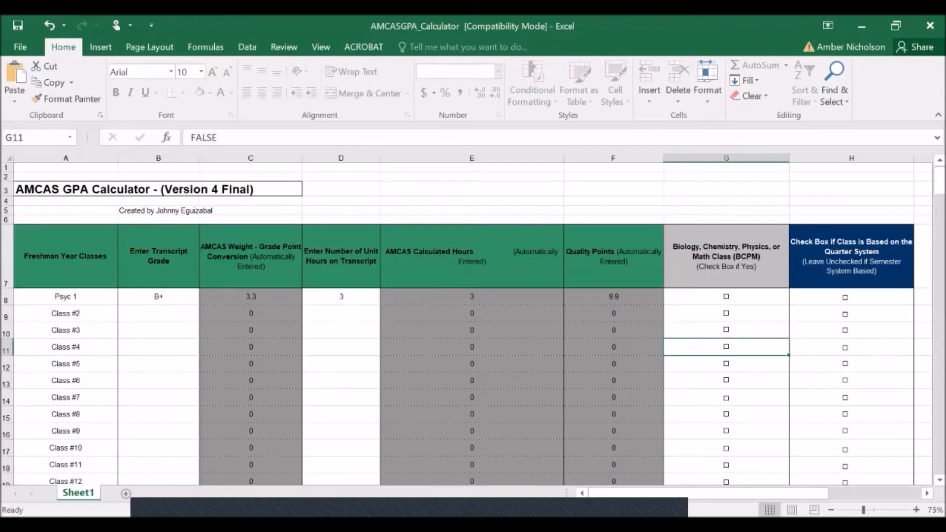
# Step: Enter Chem 1A, grade A-, 4 units, ticked as quarter-system and BCPM (9.99 quality points)
pyautogui.click(65, 314)
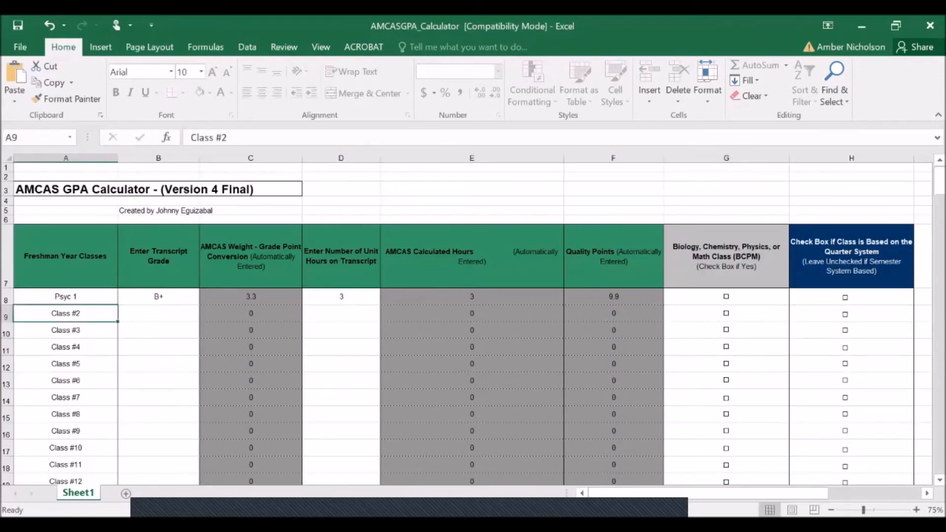
pyautogui.write('Chem 1')
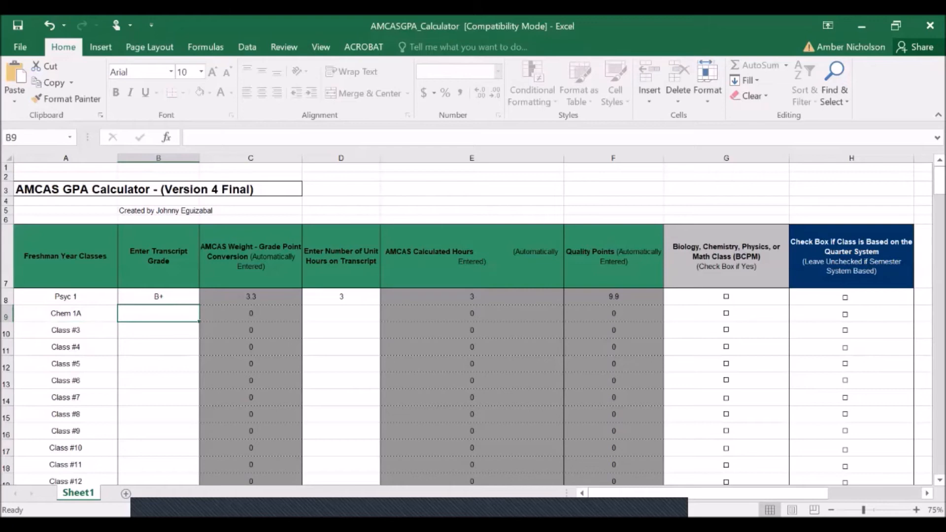
pyautogui.write('A-')
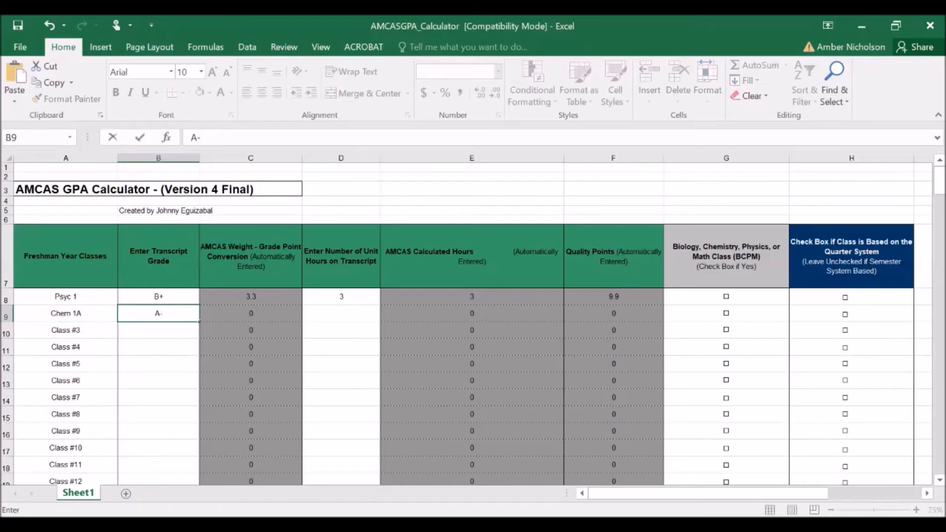
pyautogui.write('4')
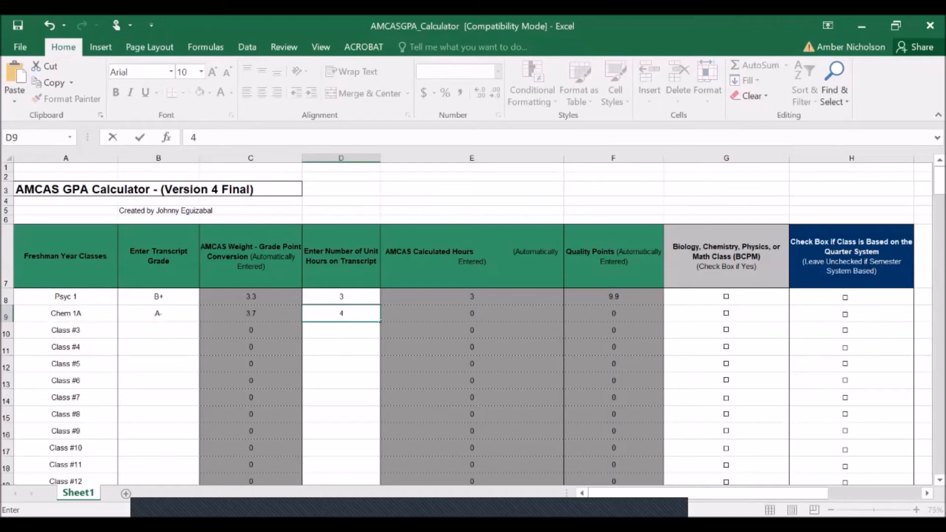
pyautogui.click(844, 314)
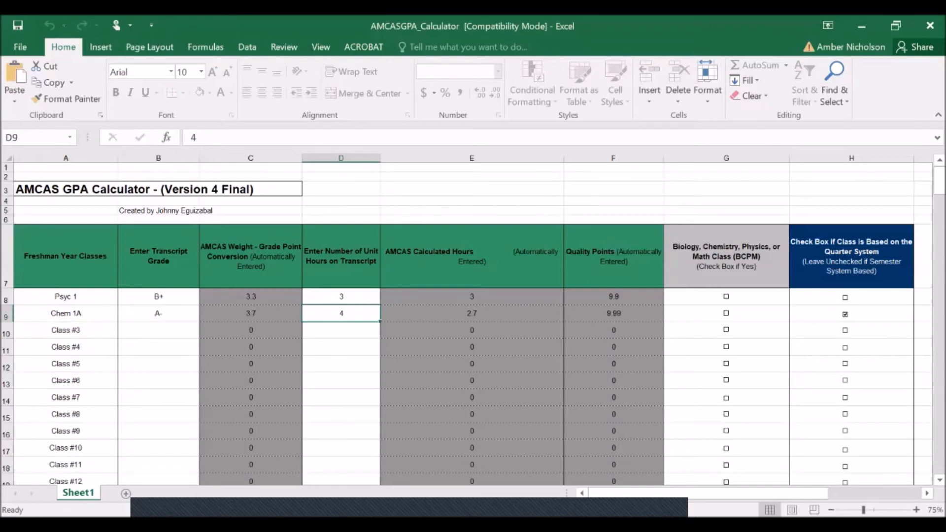
pyautogui.click(726, 313)
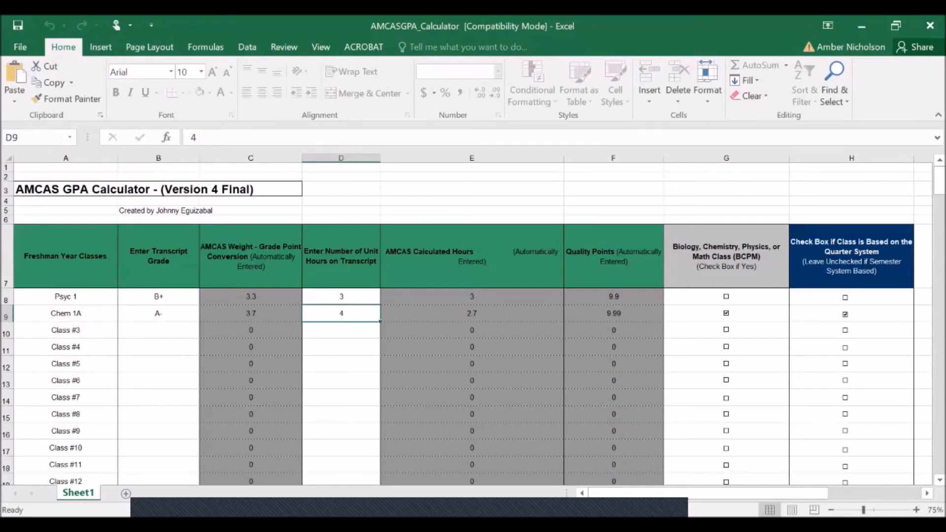
pyautogui.click(65, 330)
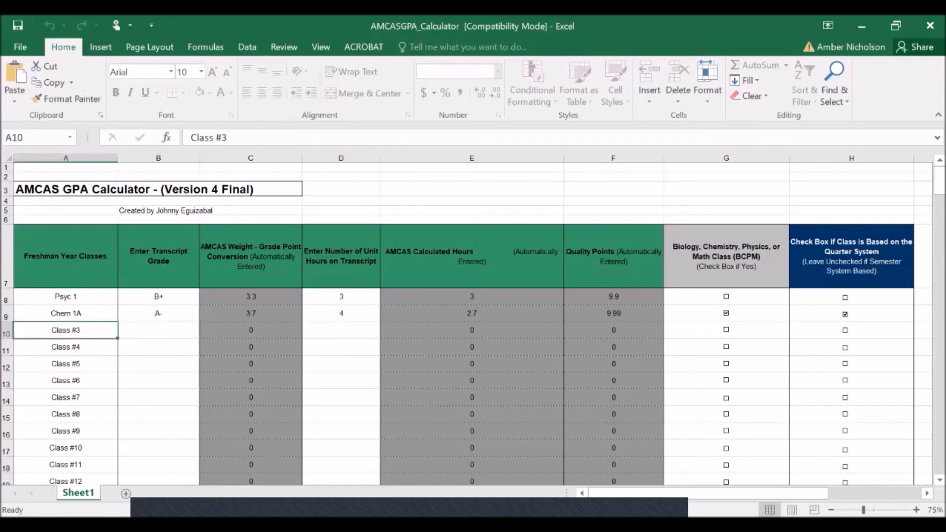
# Step: Enter Chem 1LA with grade B- and 1 unit, giving 0.7 hours and 1.89 quality points
pyautogui.write('Chem 1A')
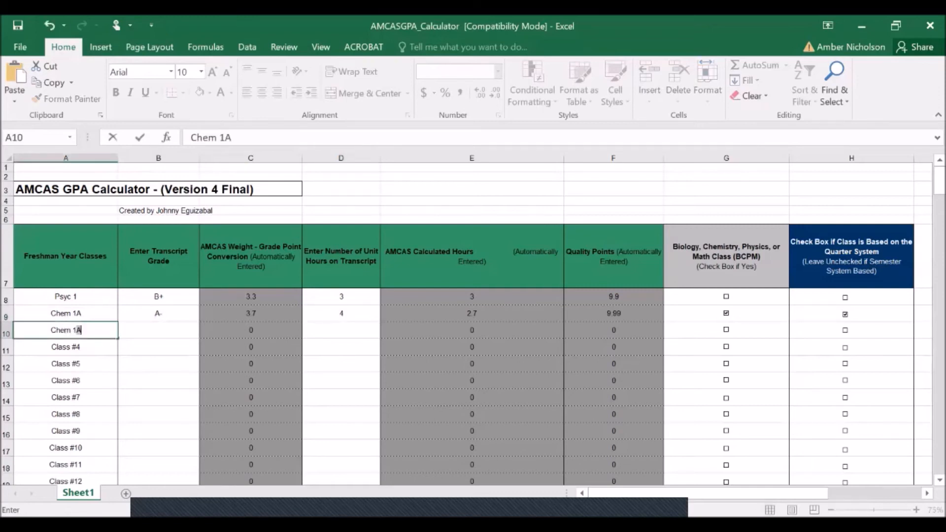
pyautogui.write('L')
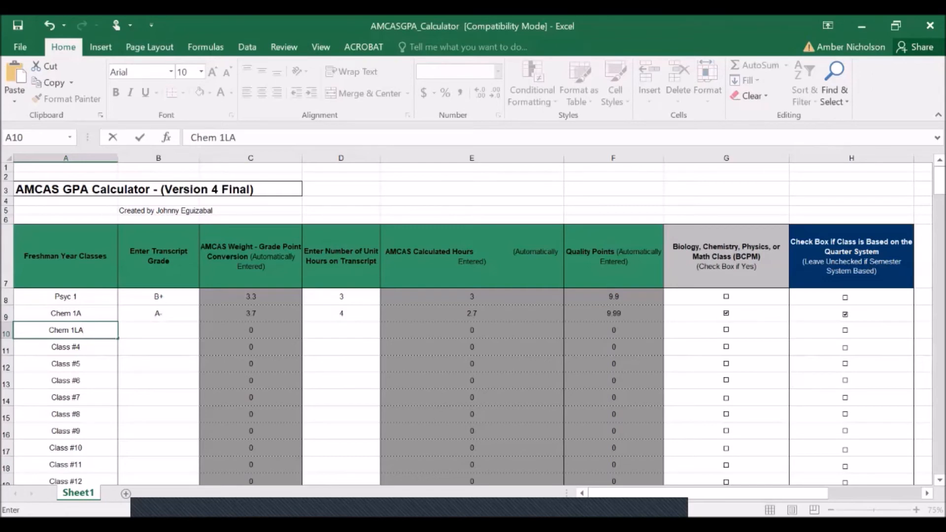
pyautogui.click(159, 330)
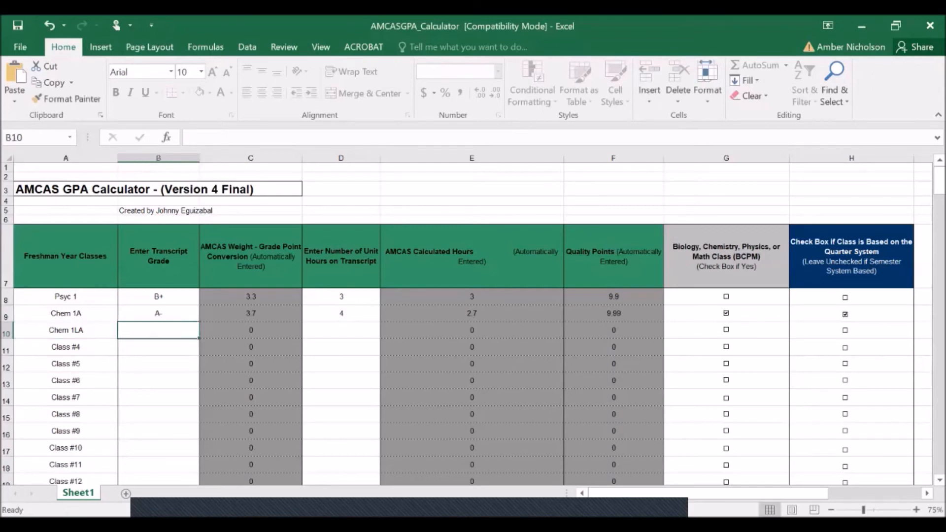
pyautogui.write('B-')
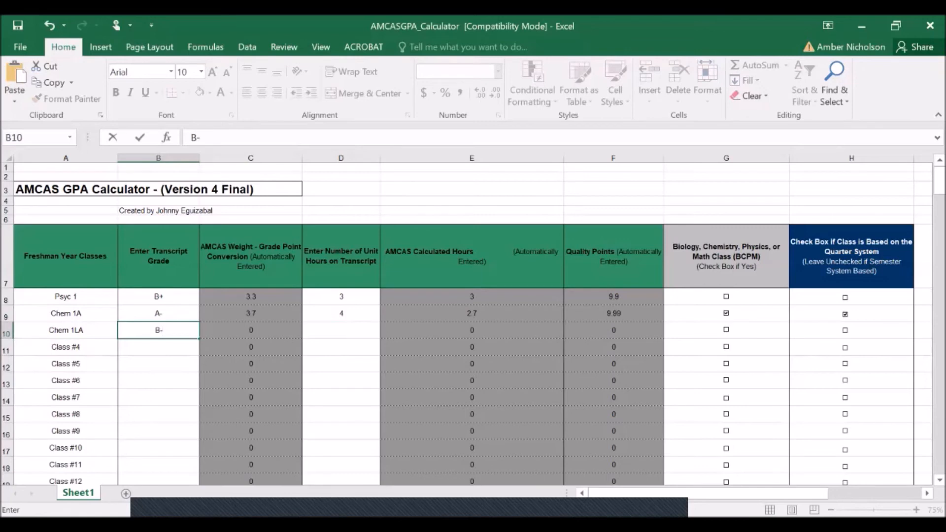
pyautogui.write('1')
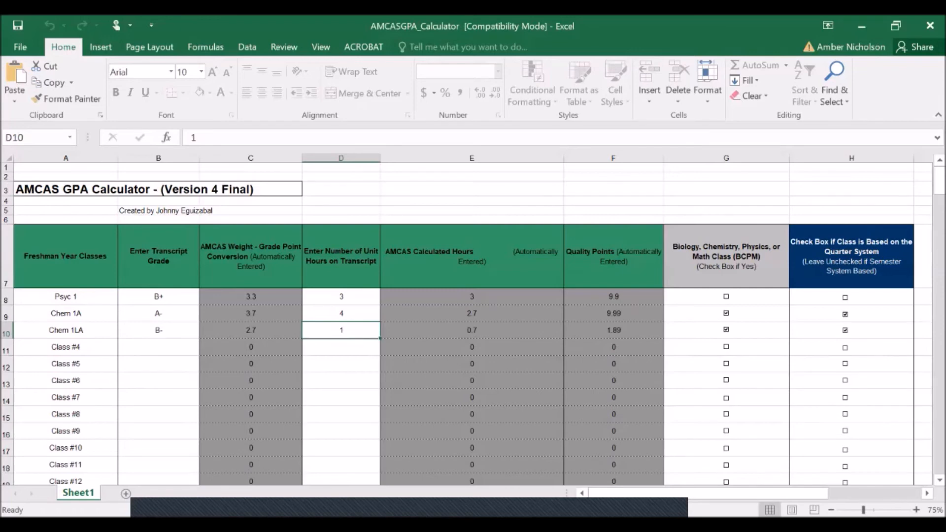
pyautogui.scroll(-3)
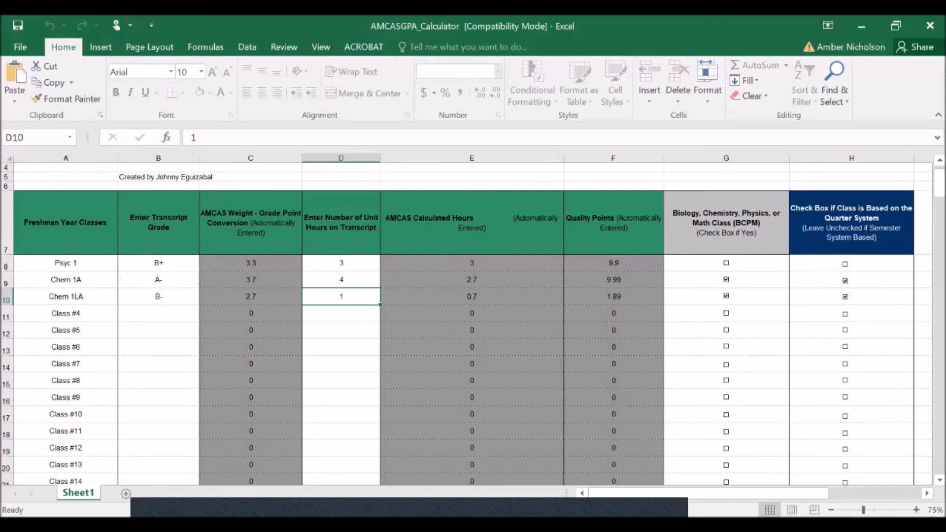
# Step: Scroll to Cumulative Undergraduate Data: 6.4 hours, 21.78 quality points, 3.403125 AMCAS GPA
pyautogui.scroll(-3)
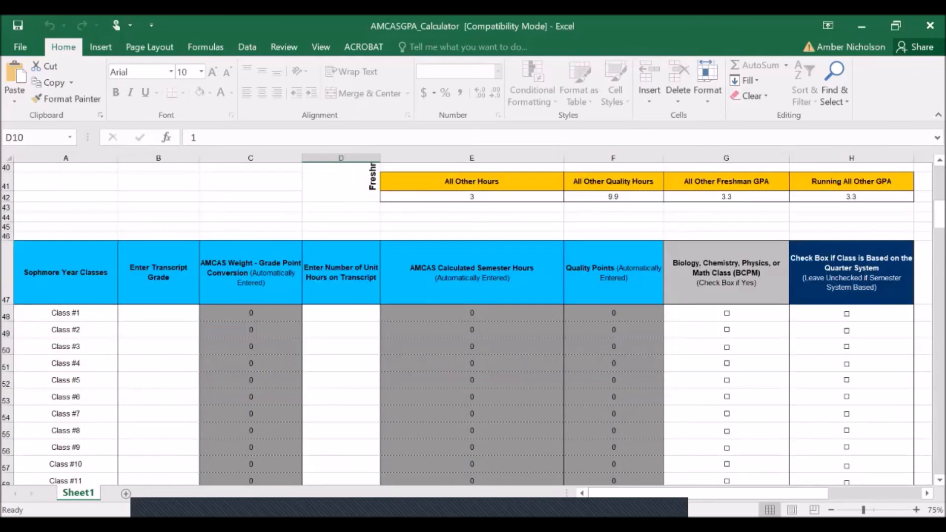
pyautogui.scroll(-3)
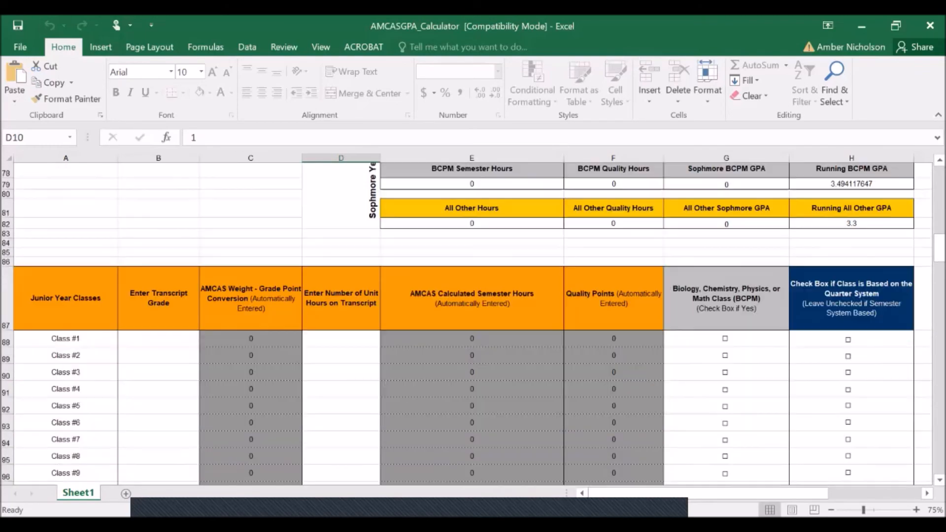
pyautogui.scroll(-3)
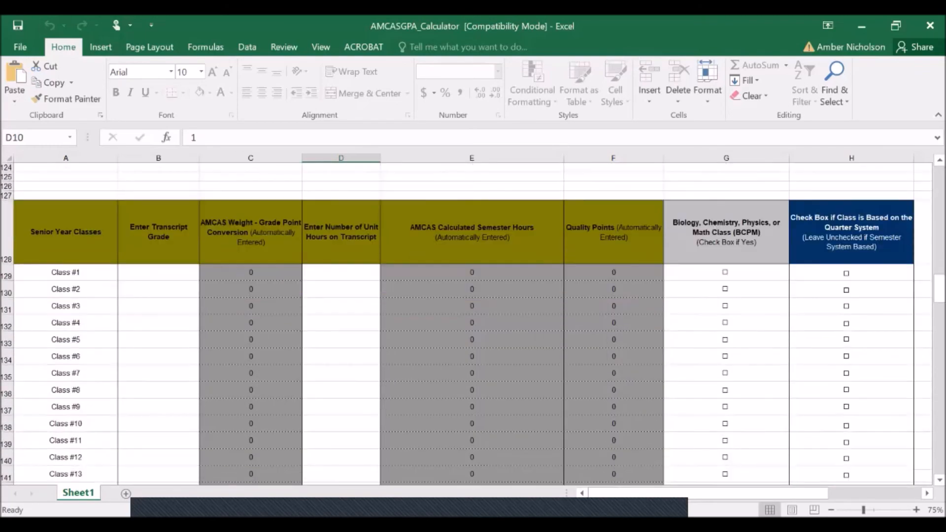
pyautogui.scroll(-3)
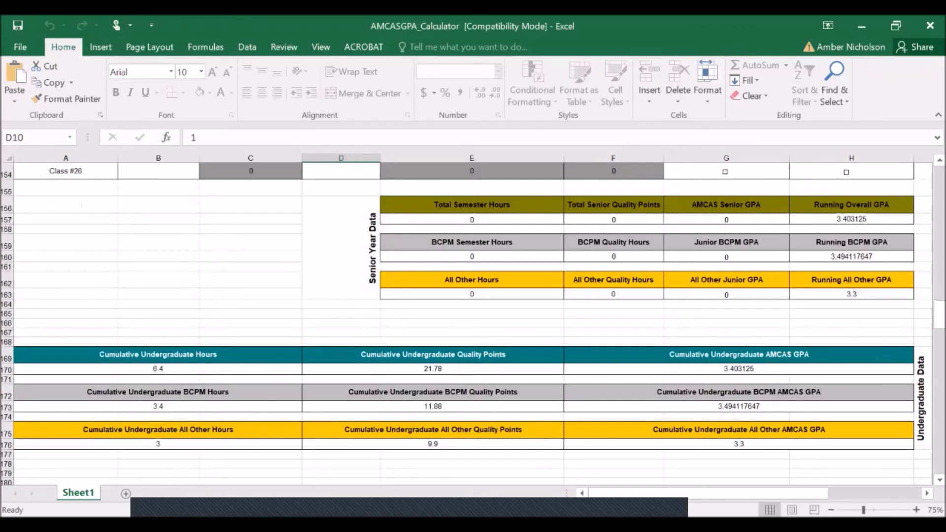
pyautogui.scroll(-3)
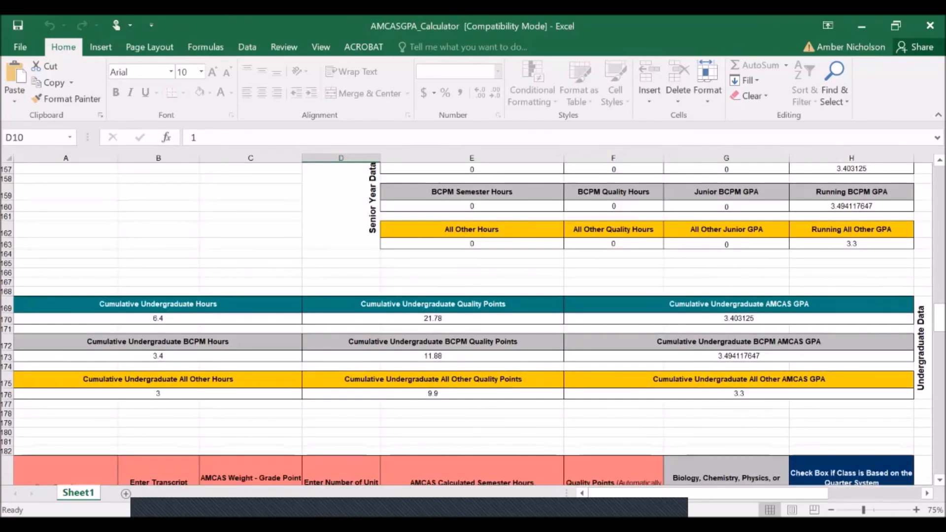